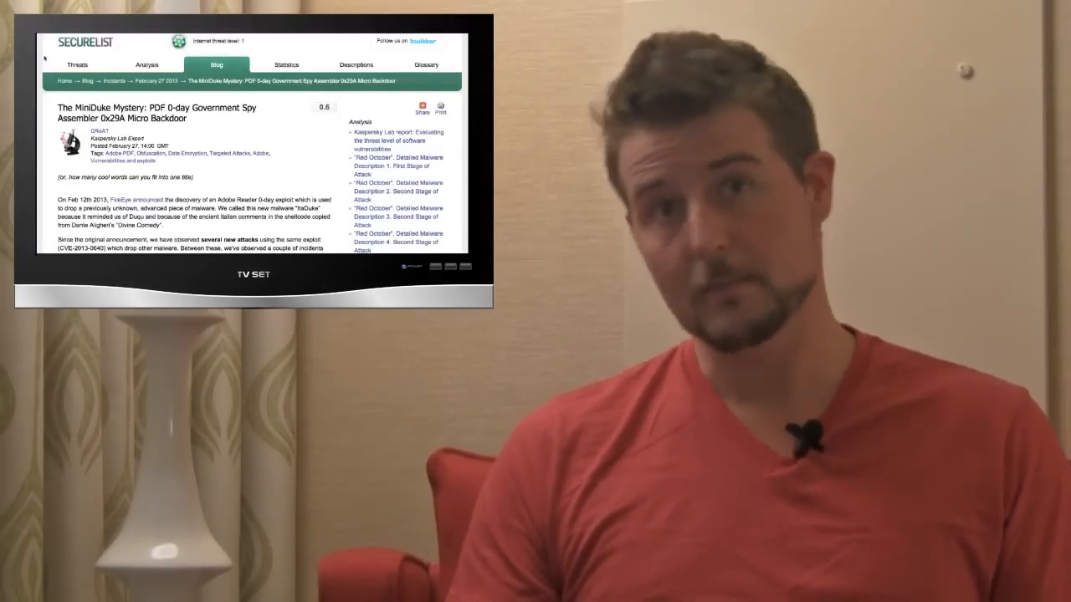
scroll(down, 3)
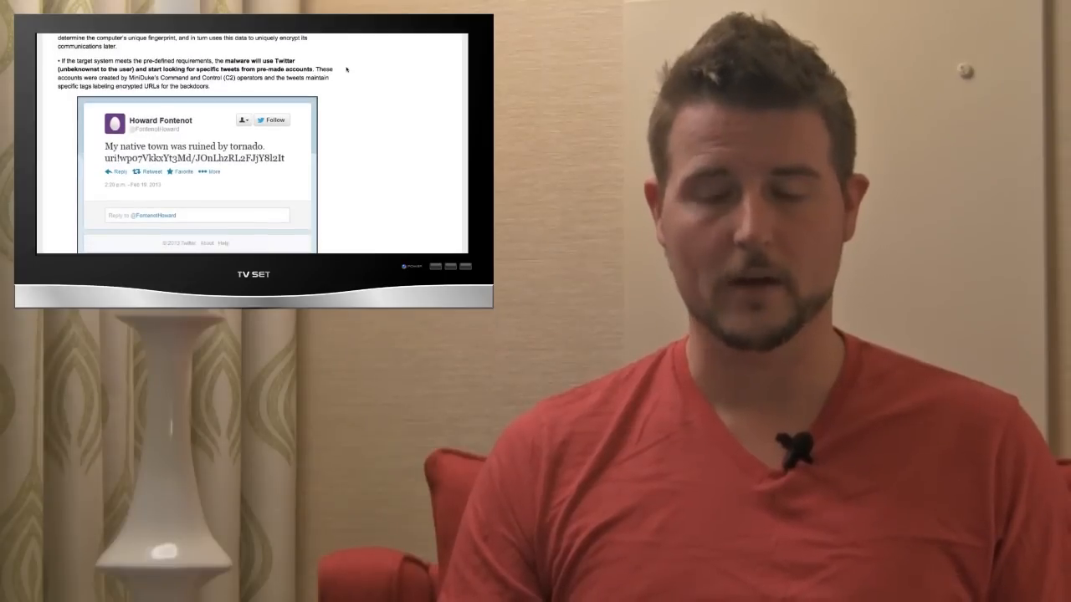
scroll(down, 3)
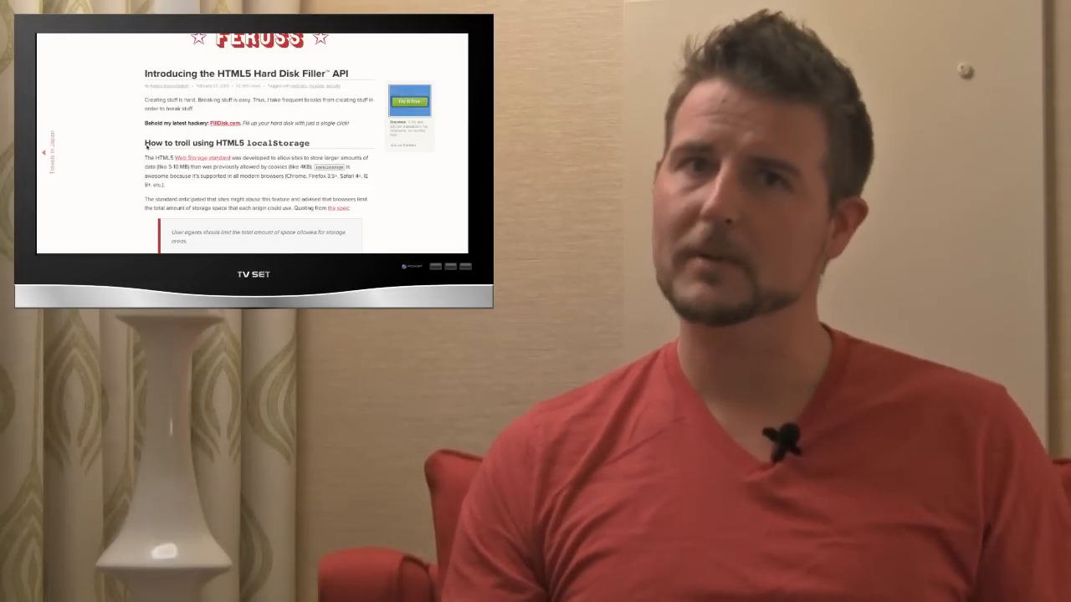
scroll(down, 3)
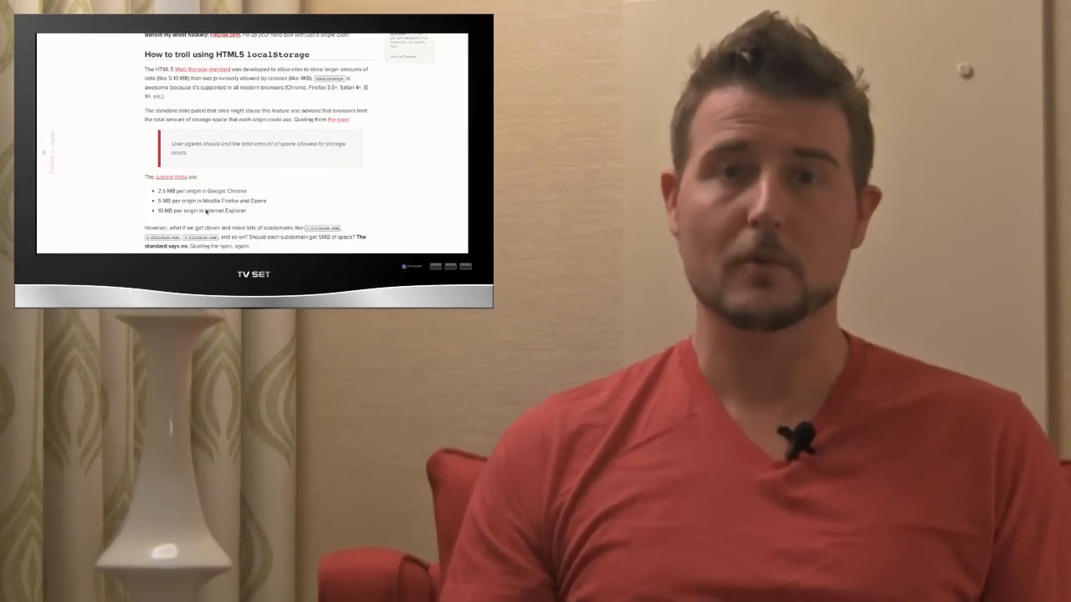